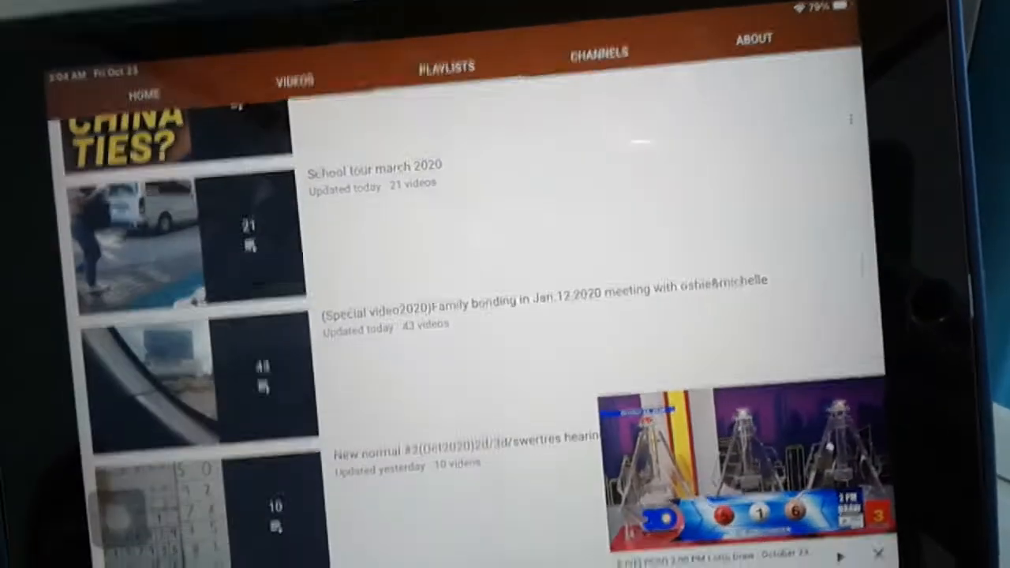
scroll("down", 3)
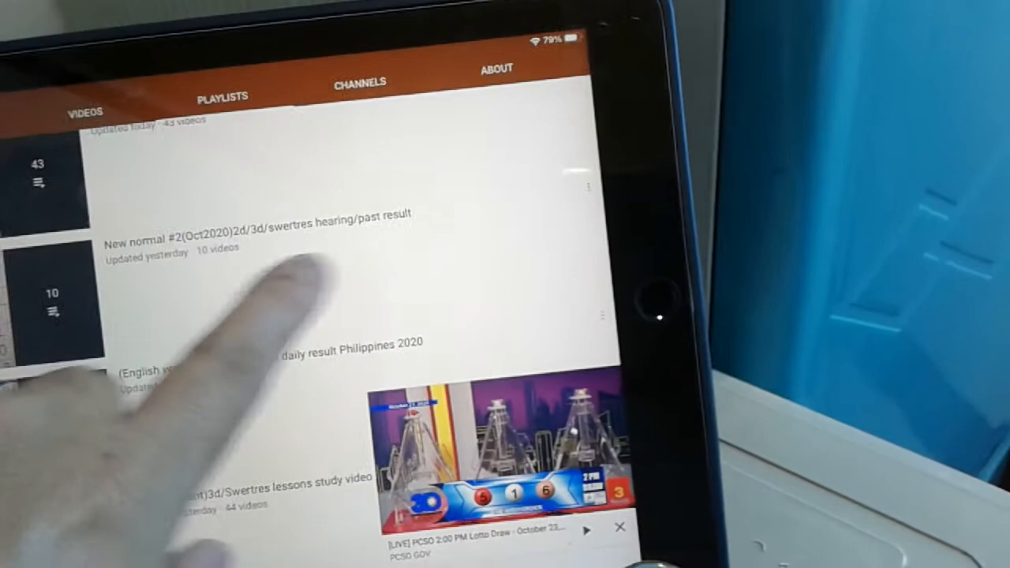
scroll("down", 3)
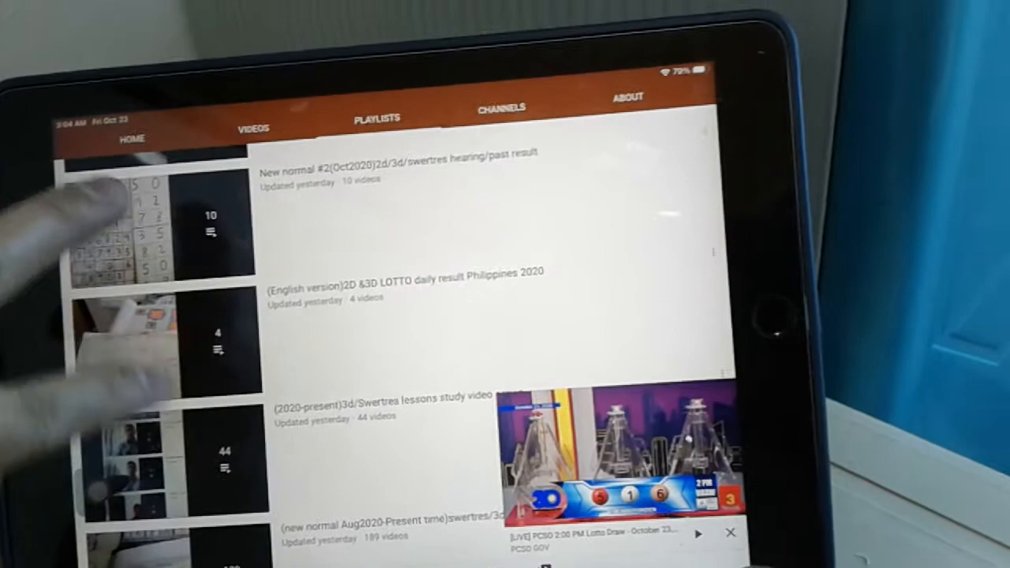
scroll("down", 3)
type("p")
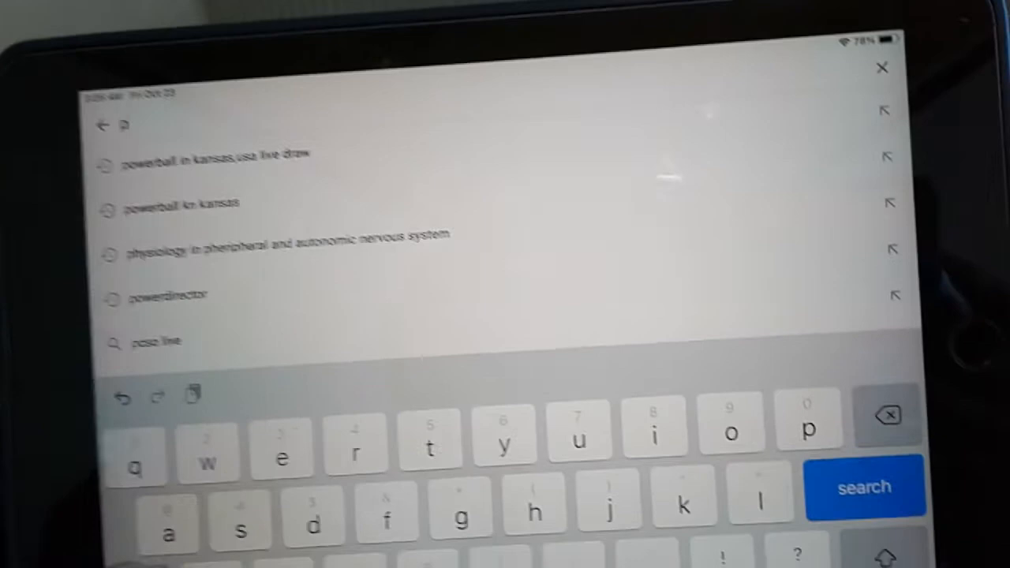
type("cs")
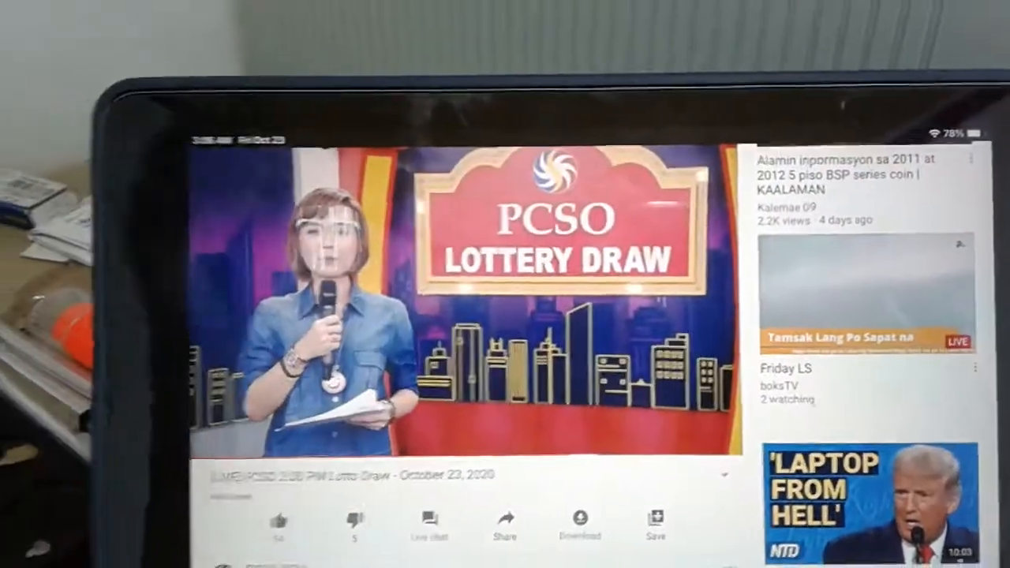
scroll("down", 3)
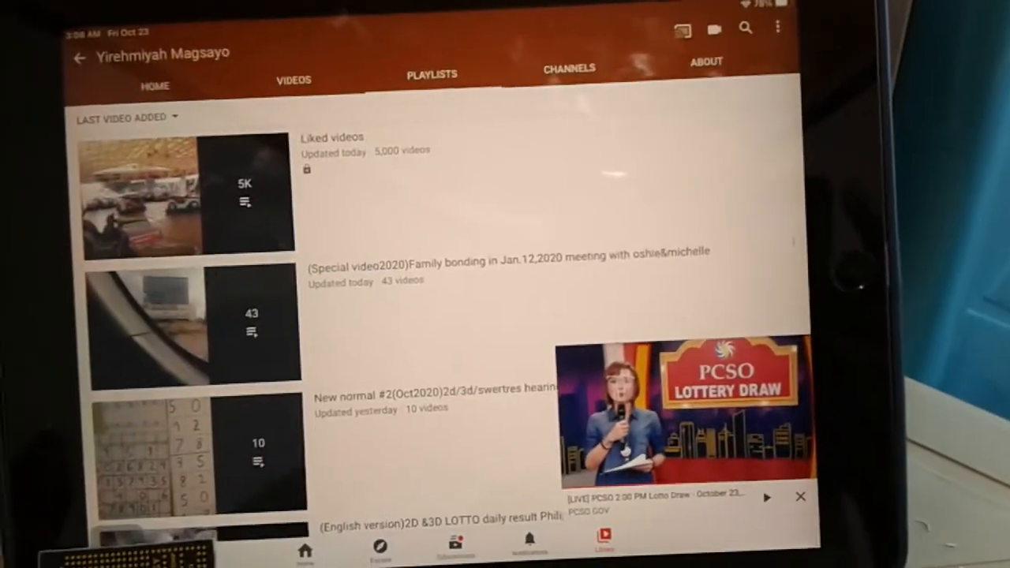
scroll("down", 3)
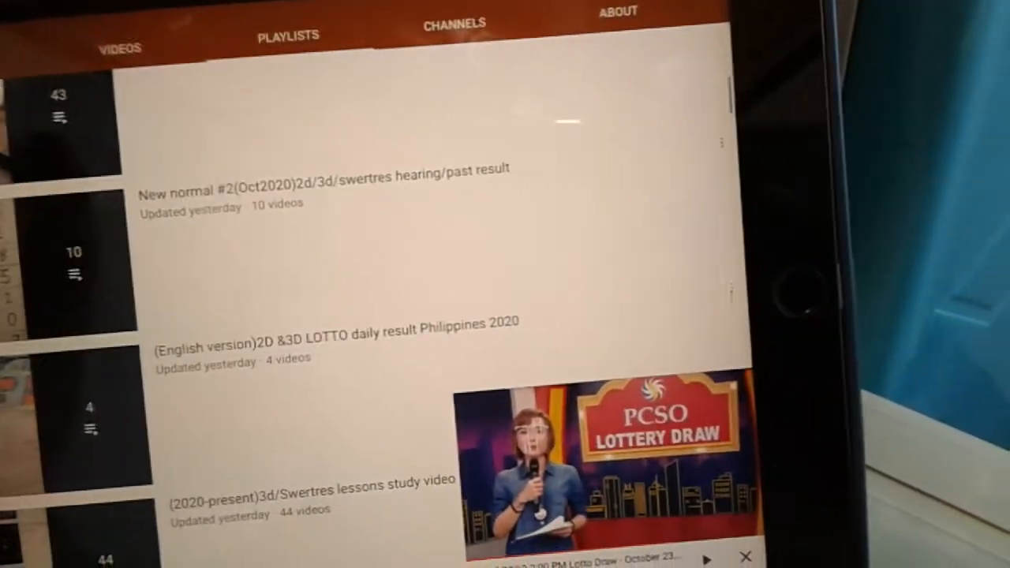